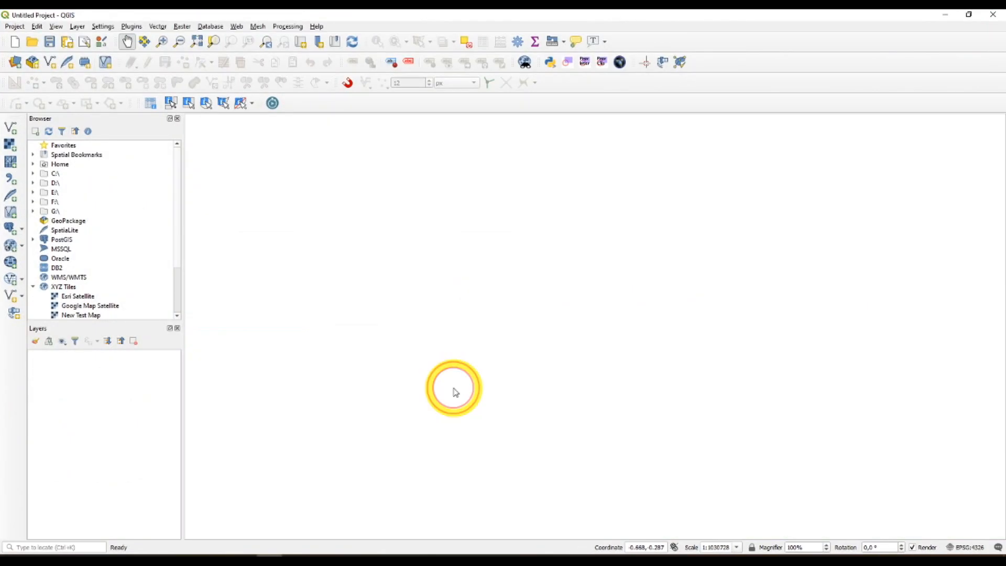
pyautogui.moveTo(372, 303)
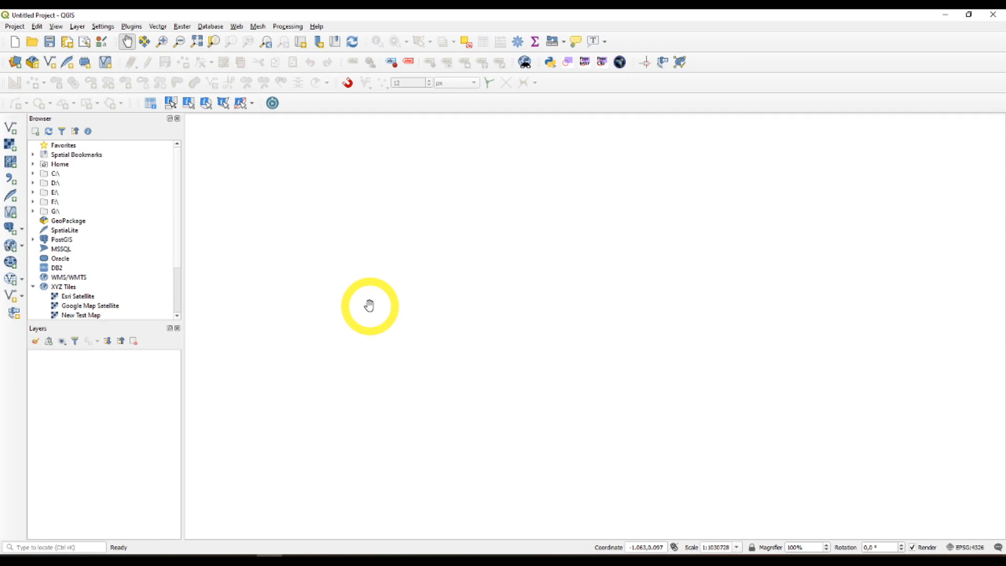
pyautogui.moveTo(4, 119)
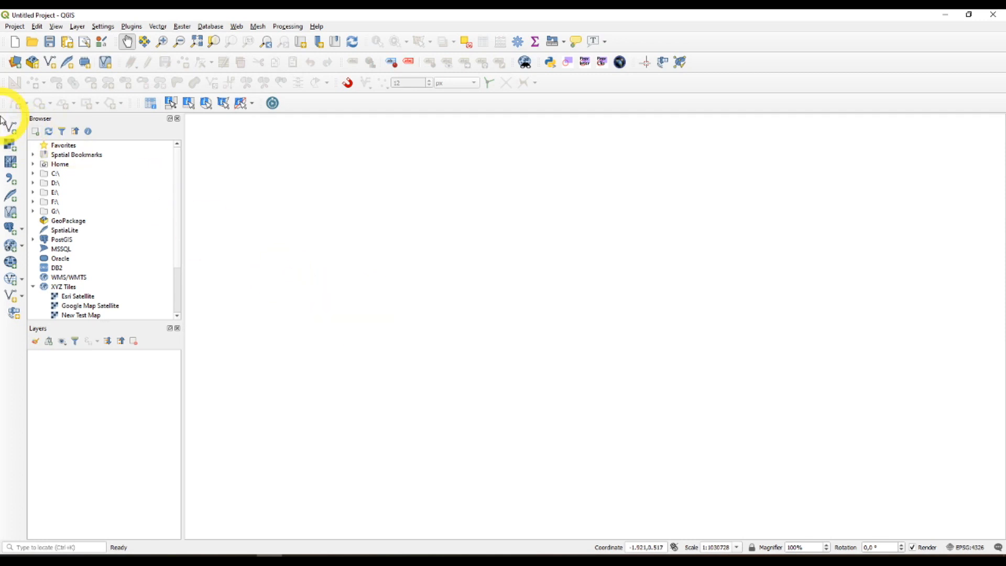
# - Add Urban.shp as a vector layer, accepting the transformation and CRS prompts
pyautogui.click(9, 126)
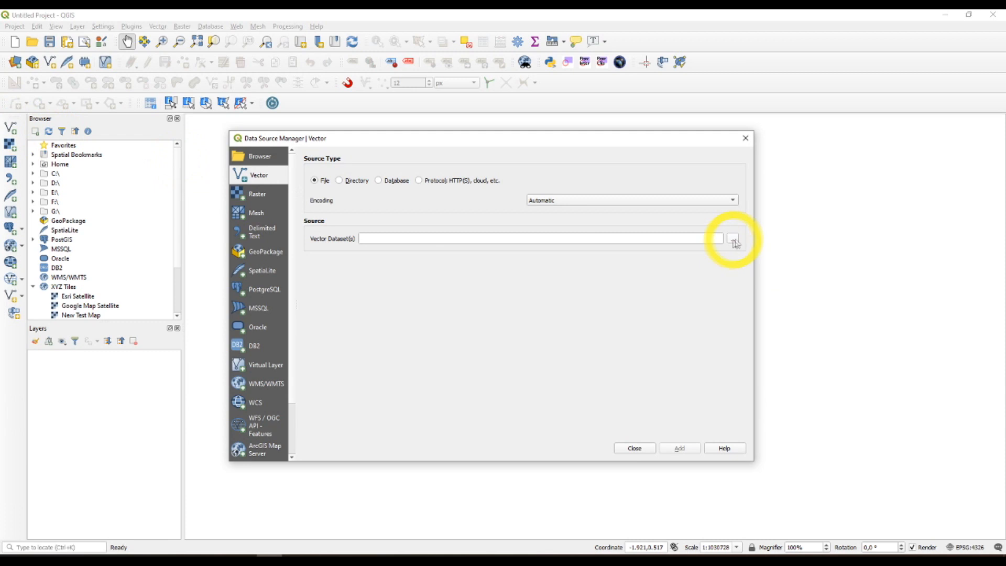
pyautogui.click(735, 238)
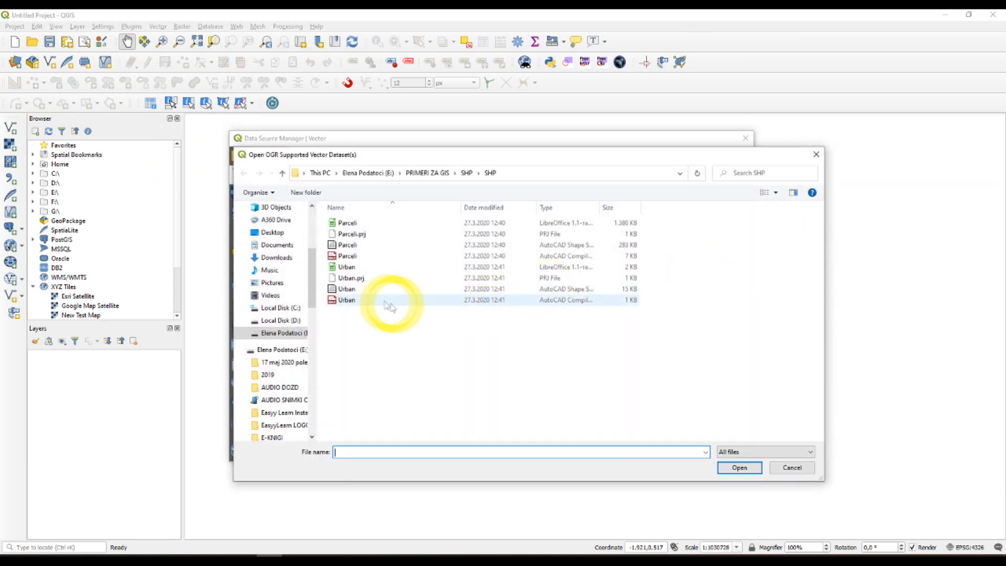
pyautogui.click(346, 289)
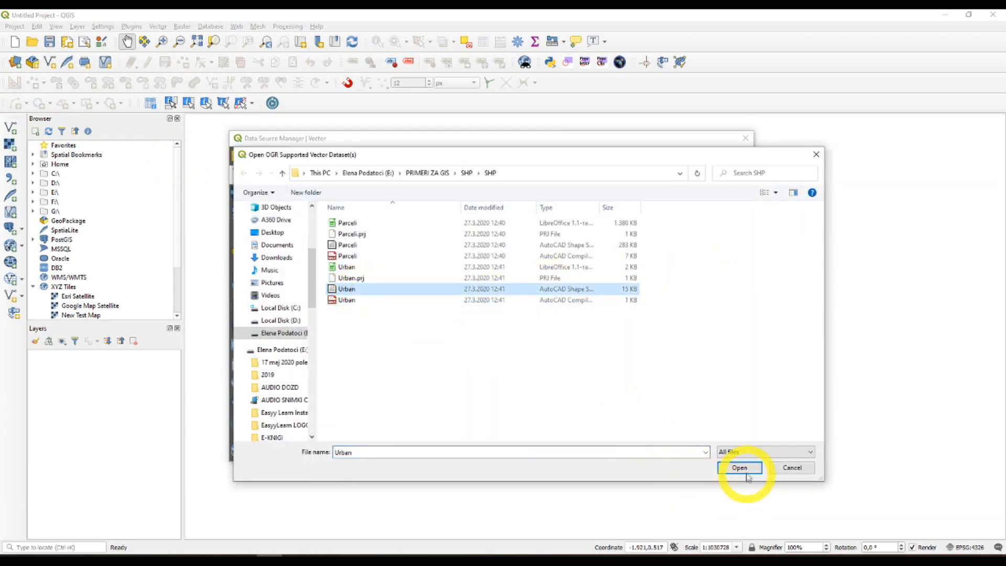
pyautogui.click(738, 467)
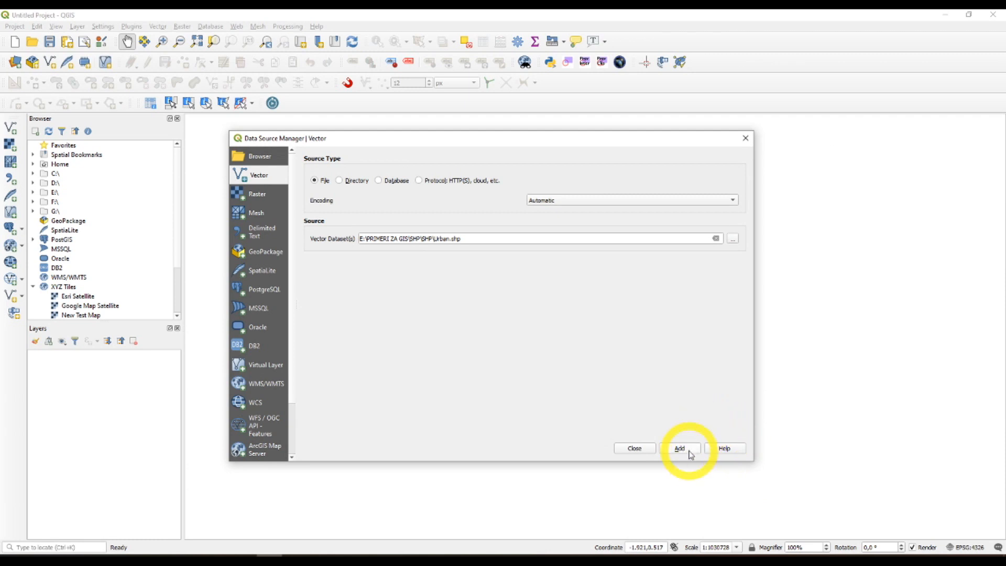
pyautogui.click(679, 448)
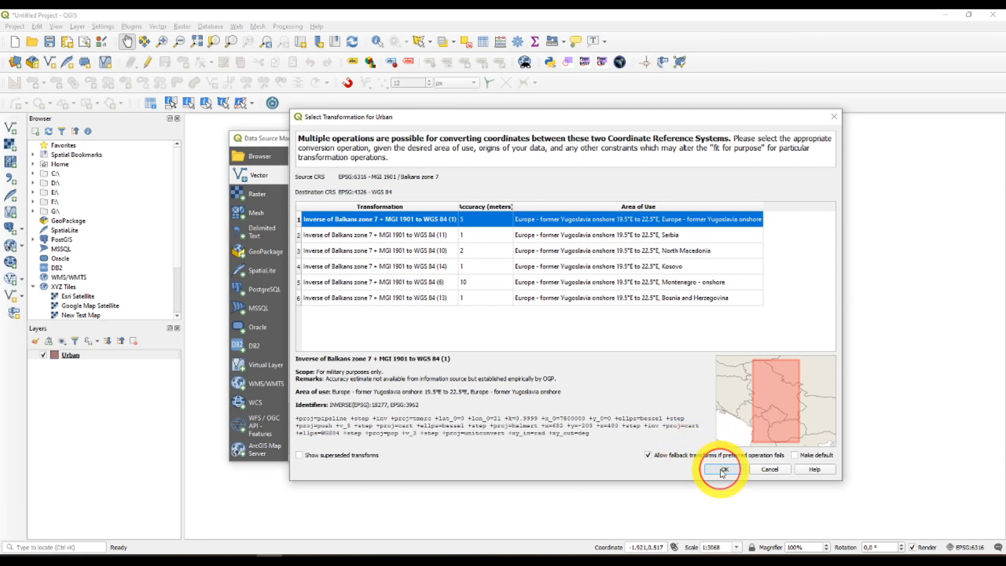
pyautogui.click(723, 468)
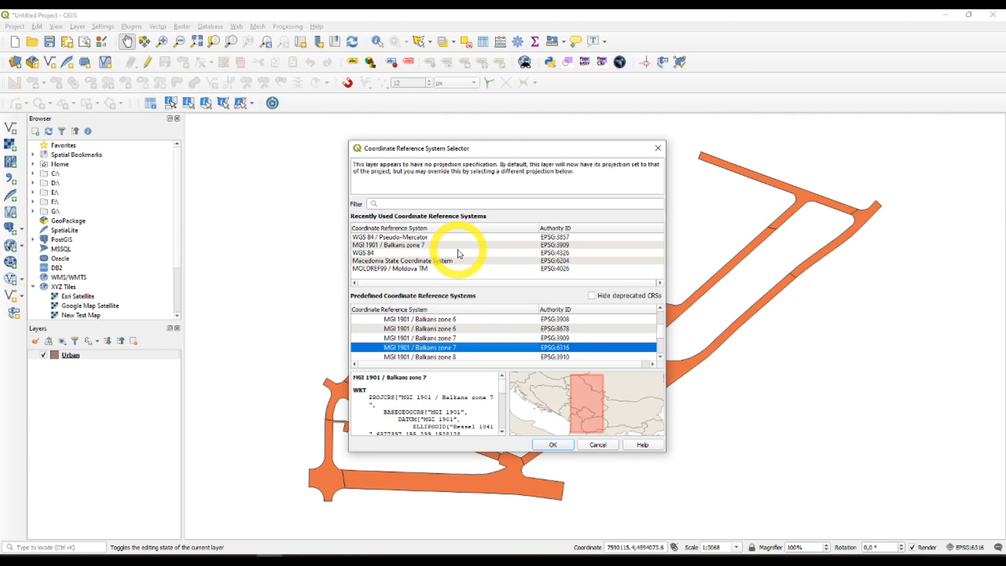
pyautogui.moveTo(459, 295)
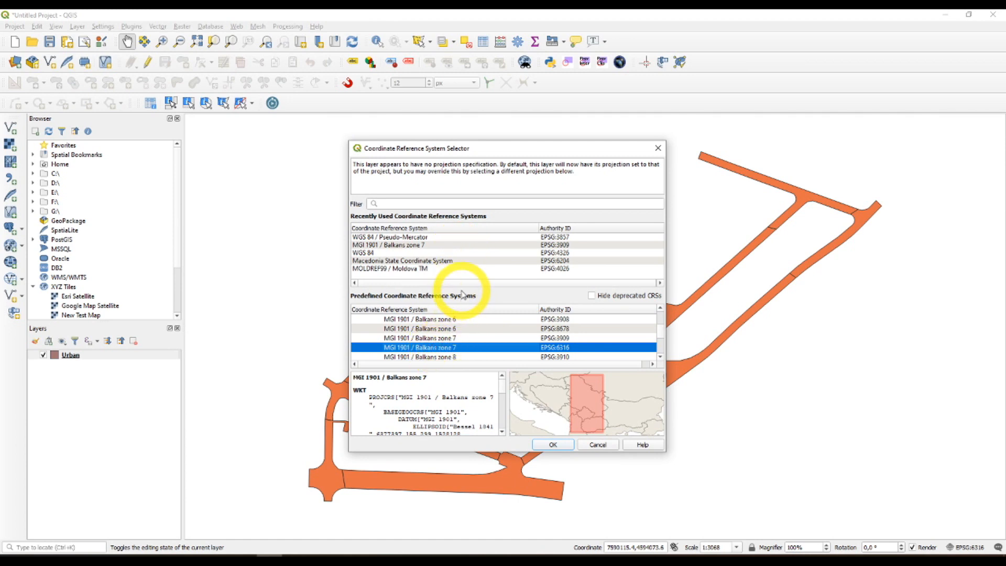
pyautogui.moveTo(597, 490)
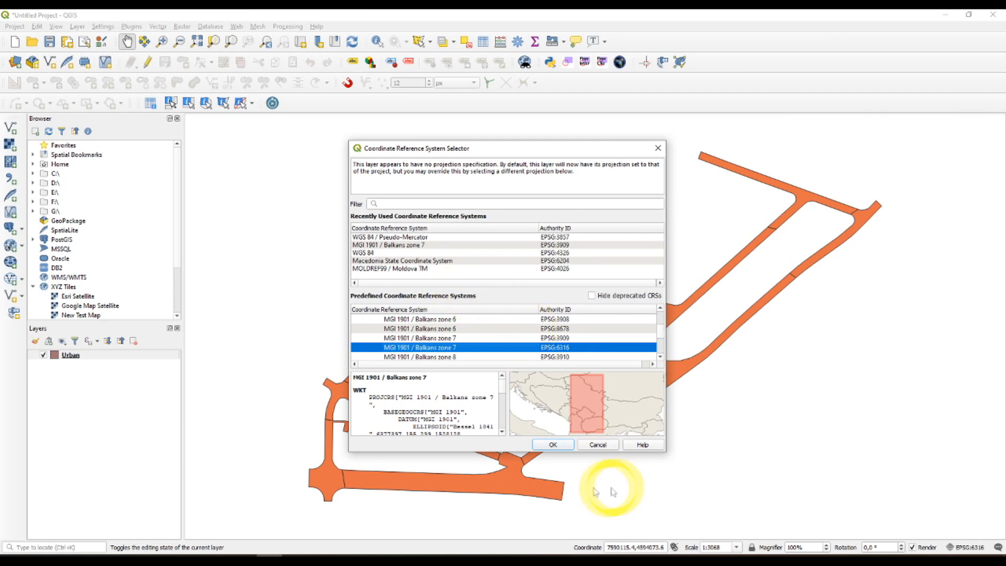
pyautogui.click(551, 444)
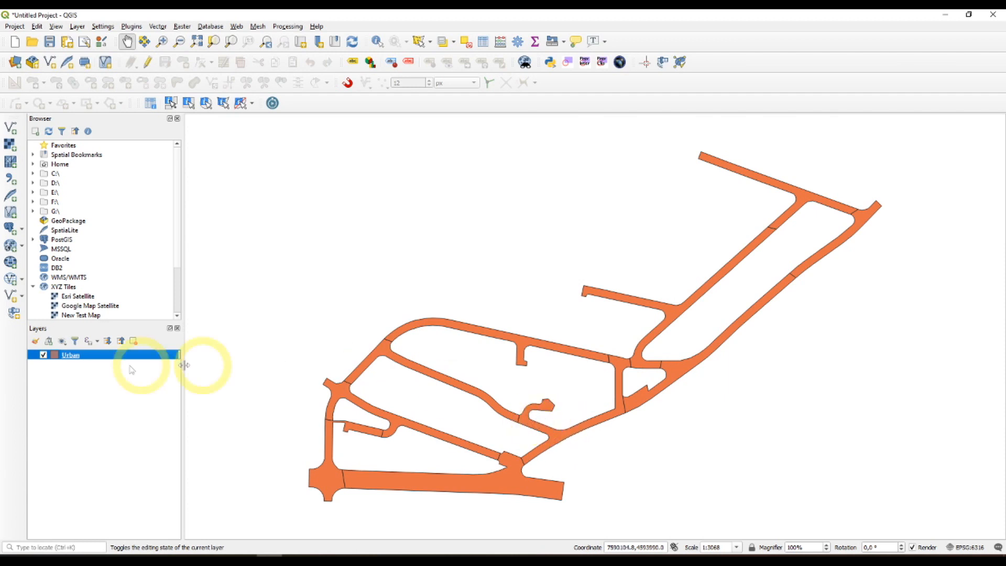
# - Enable single labels using the ID field in the Urban layer's properties
pyautogui.rightClick(69, 354)
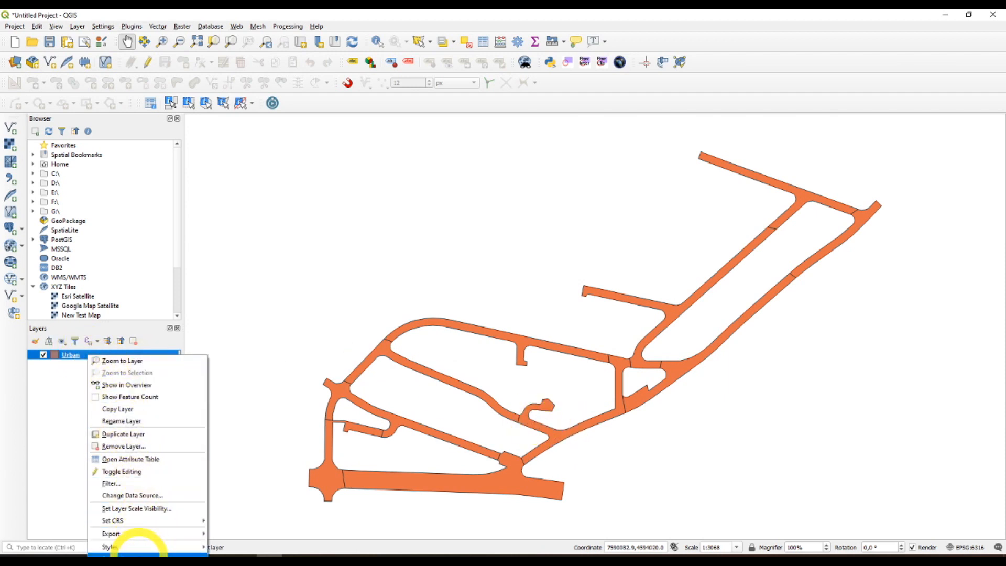
pyautogui.click(112, 546)
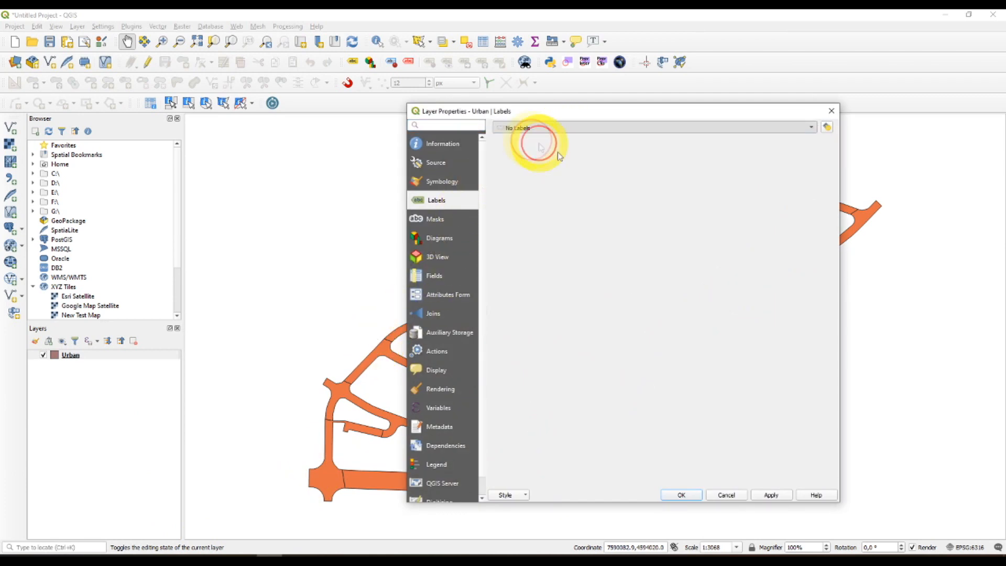
pyautogui.click(651, 127)
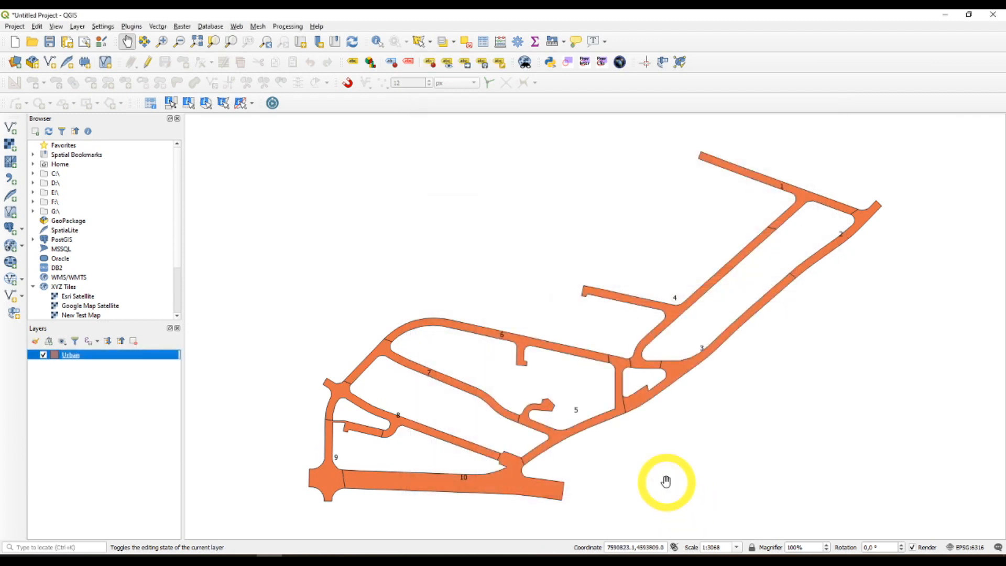
pyautogui.moveTo(612, 429)
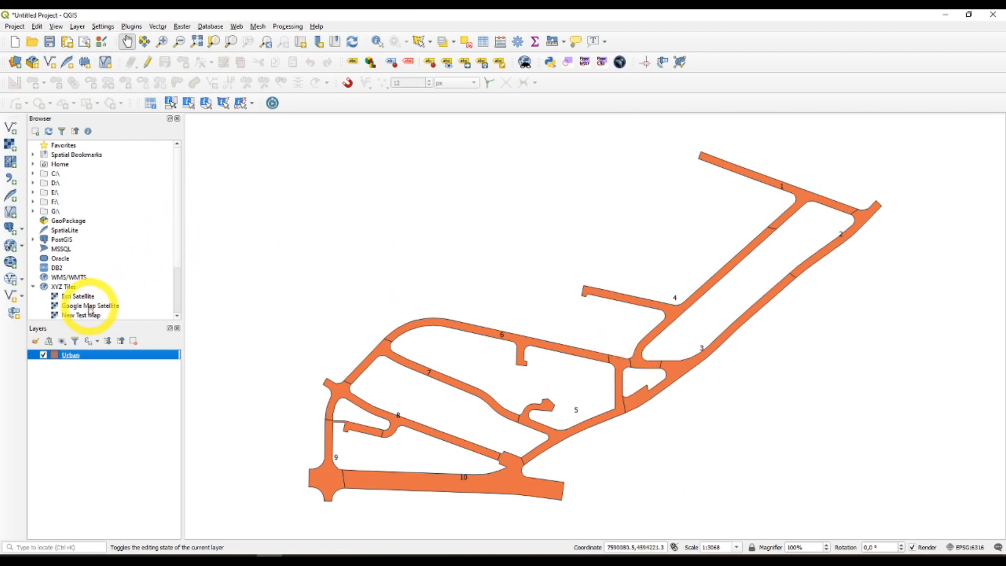
# - Add the Esri Satellite XYZ tile layer and accept its coordinate transformation
pyautogui.click(78, 295)
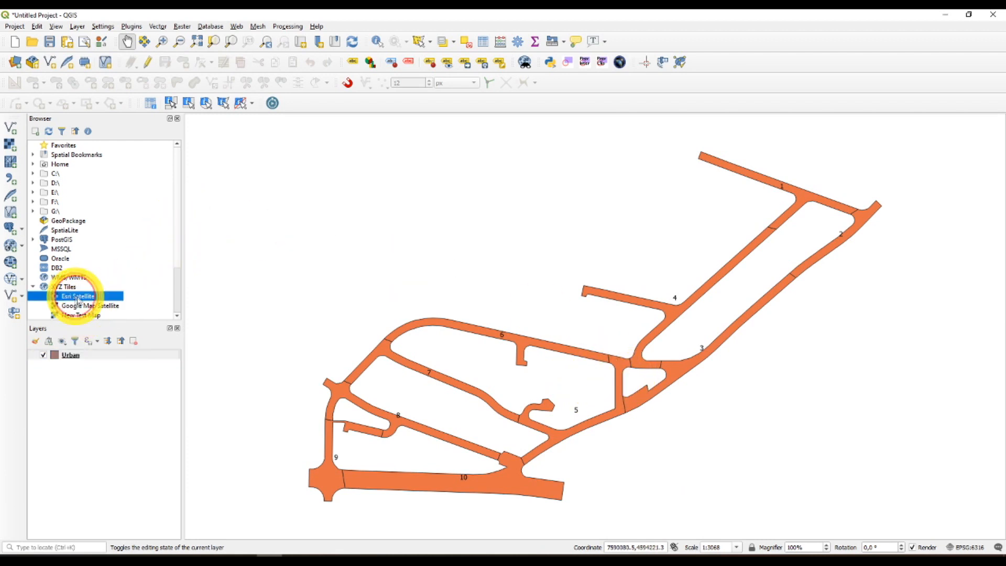
pyautogui.doubleClick(78, 295)
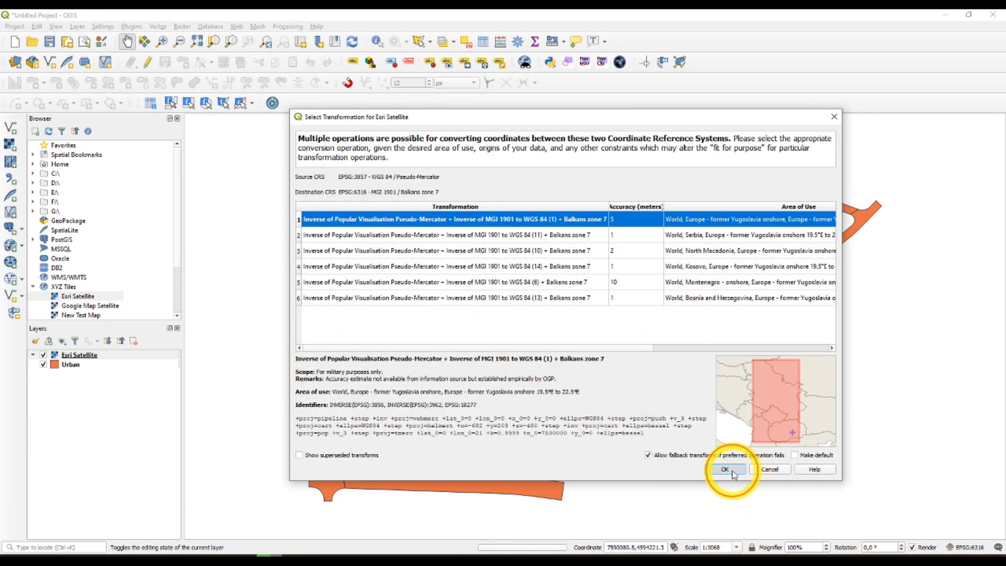
pyautogui.click(726, 469)
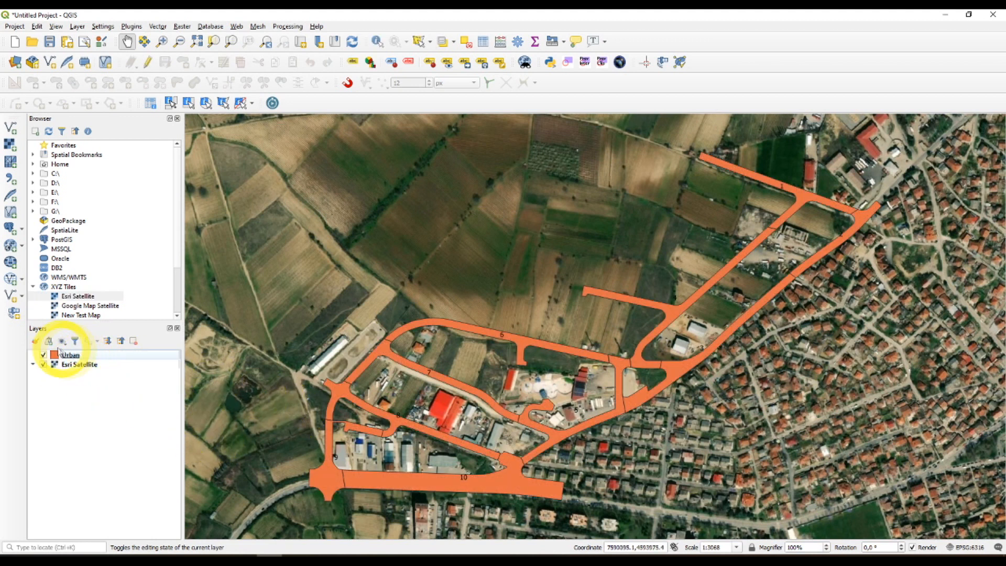
# - Open the Urban attribute table showing 10 features, briefly checking the View menu
pyautogui.rightClick(70, 355)
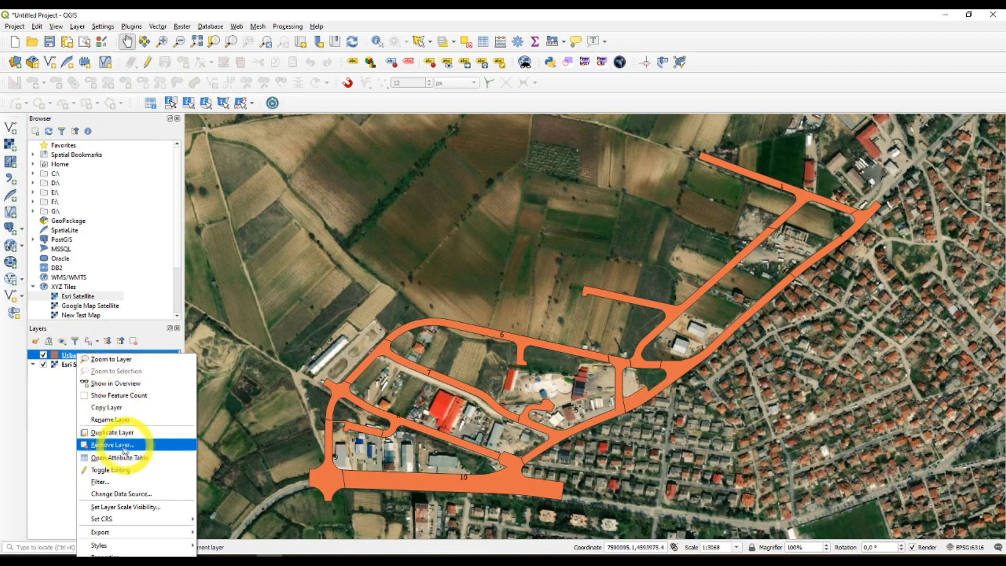
pyautogui.click(118, 458)
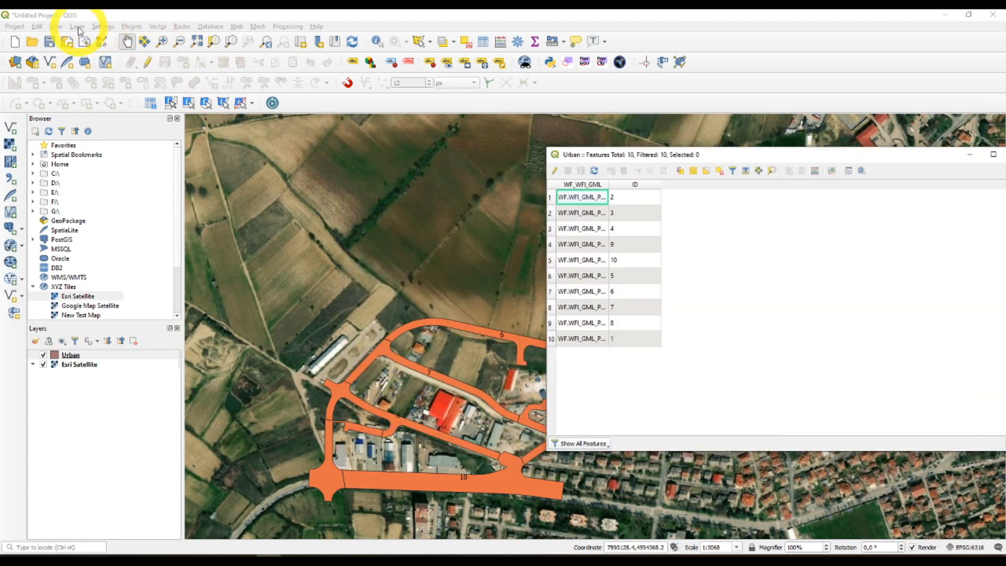
pyautogui.click(56, 26)
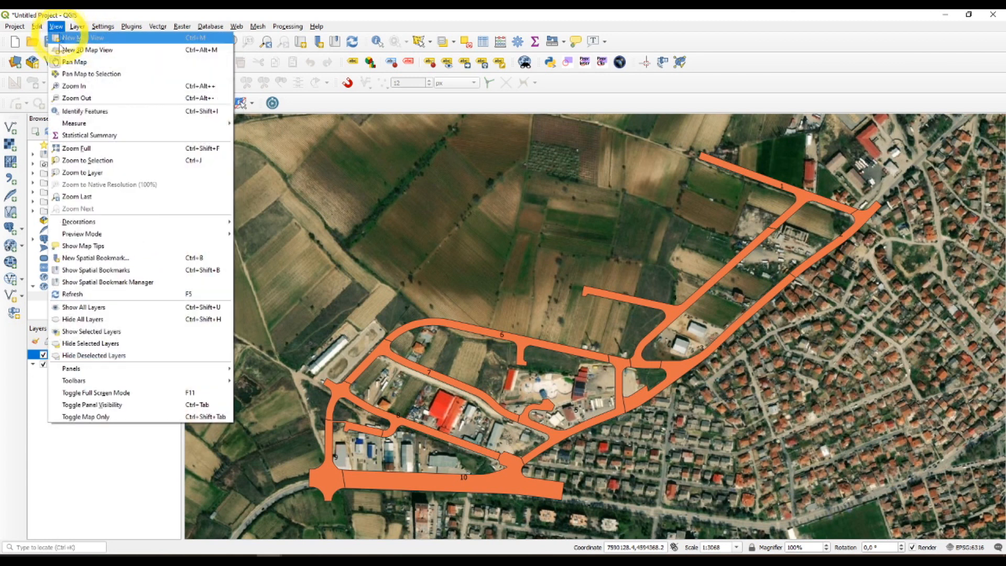
pyautogui.moveTo(74, 122)
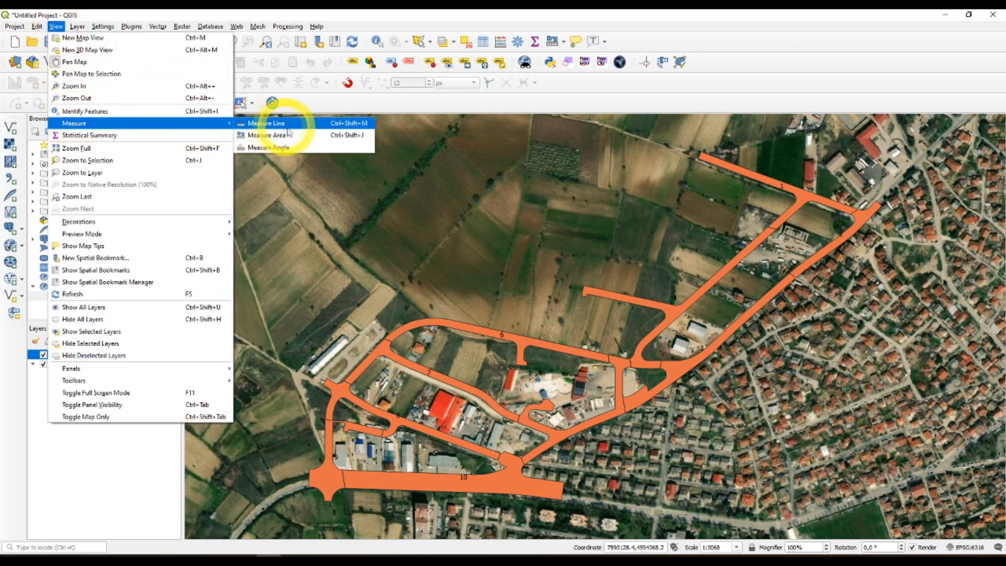
pyautogui.moveTo(267, 134)
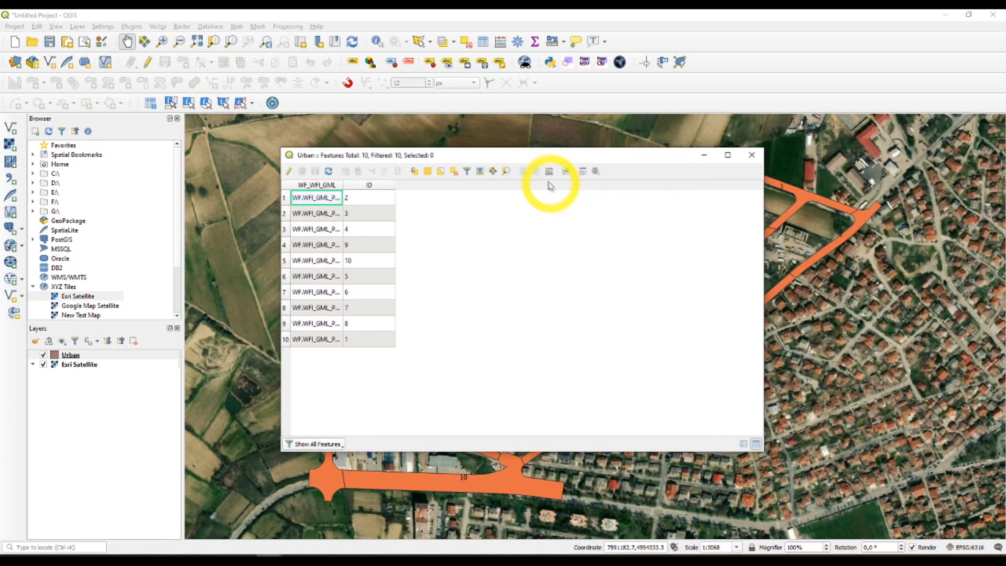
pyautogui.moveTo(548, 171)
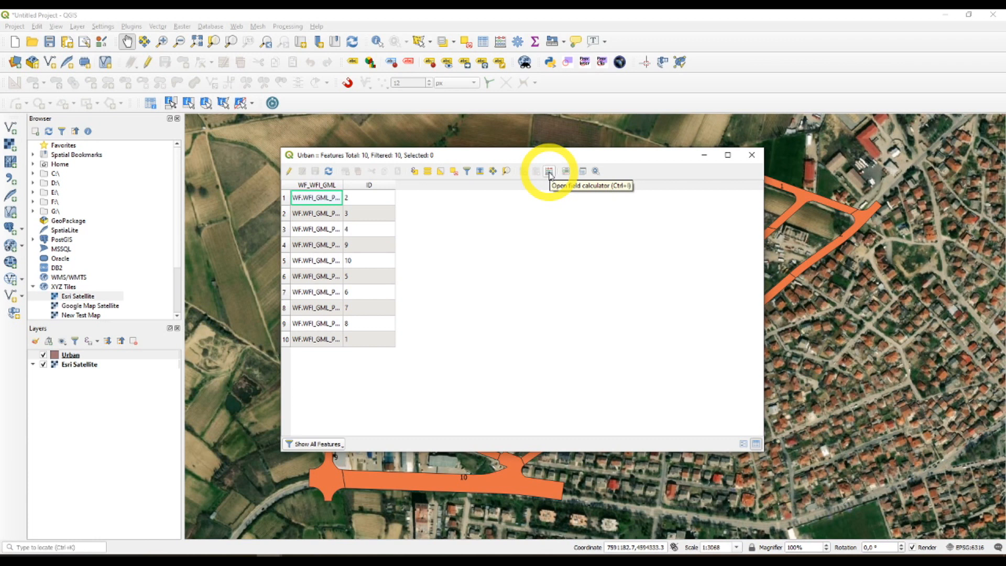
# - In Field Calculator, define new decimal field AREA with length 15 and precision 5
pyautogui.click(549, 171)
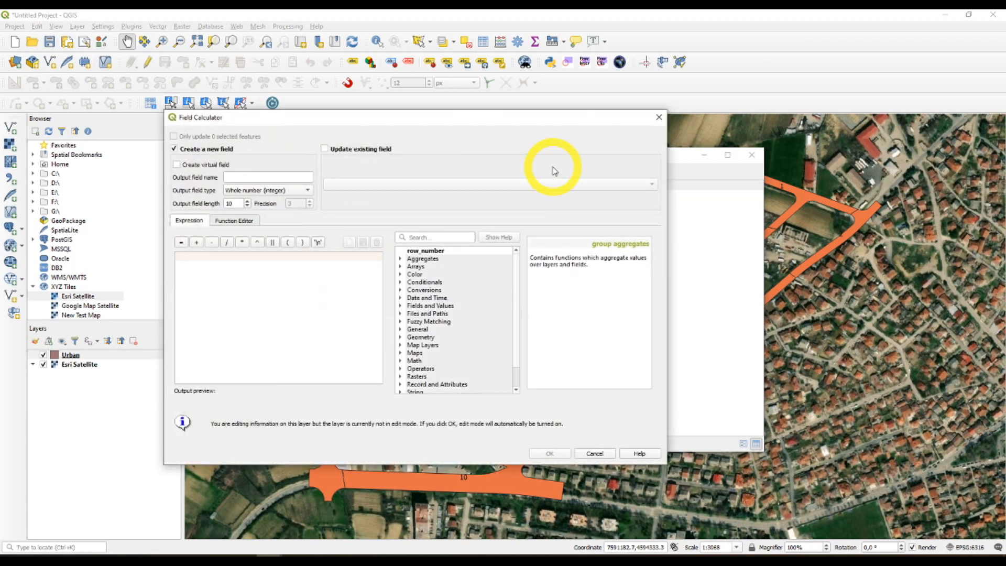
pyautogui.moveTo(398, 154)
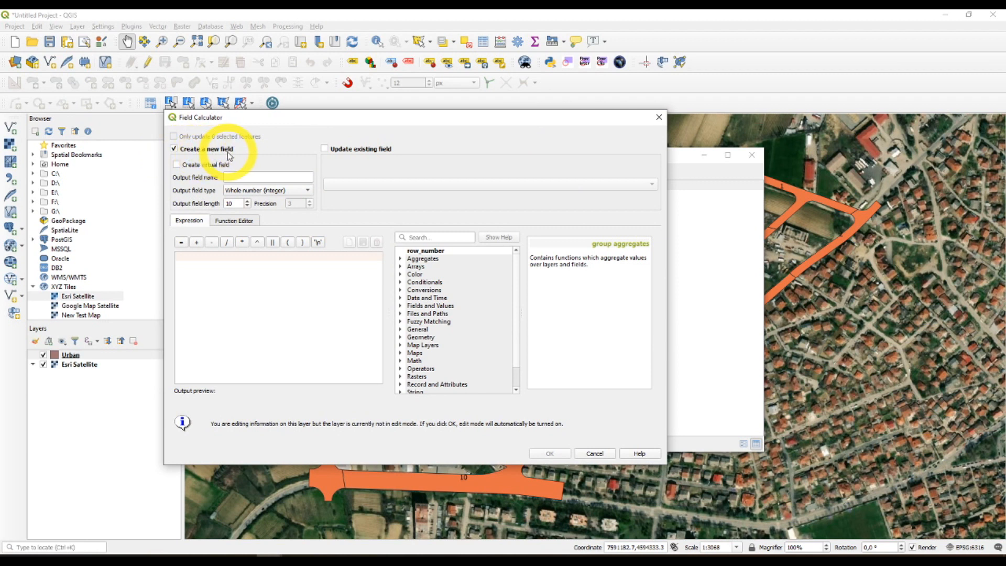
pyautogui.moveTo(172, 152)
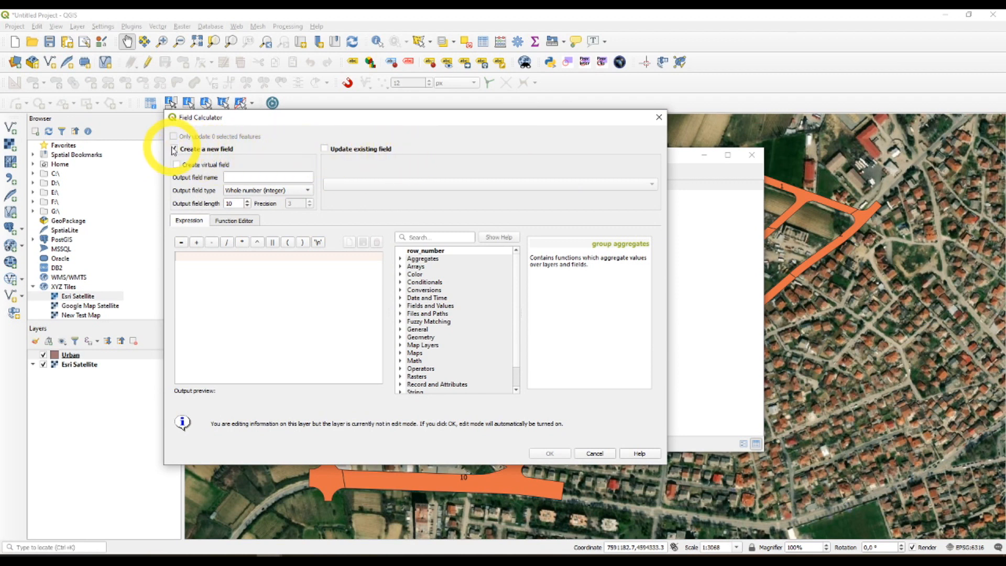
pyautogui.click(325, 148)
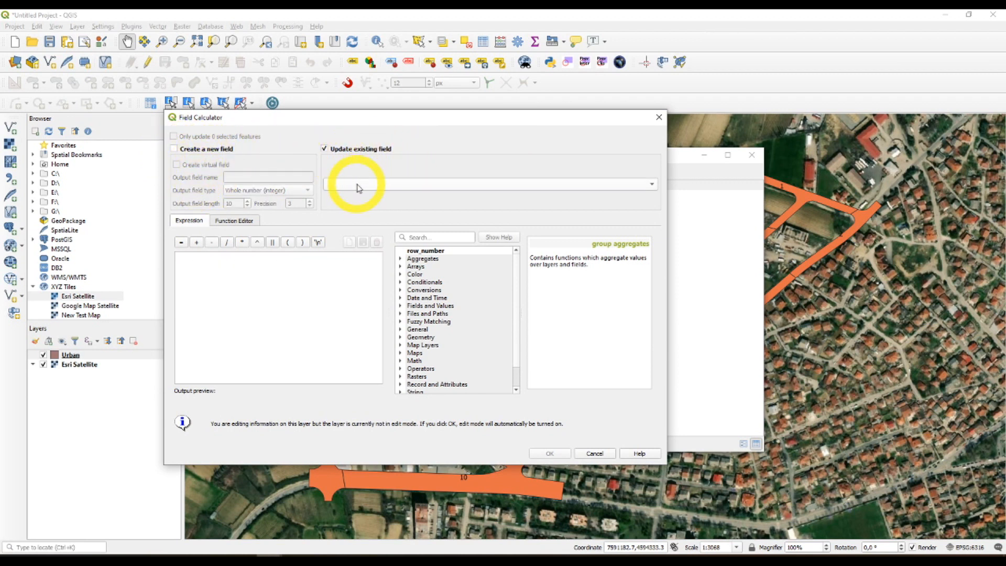
pyautogui.moveTo(637, 187)
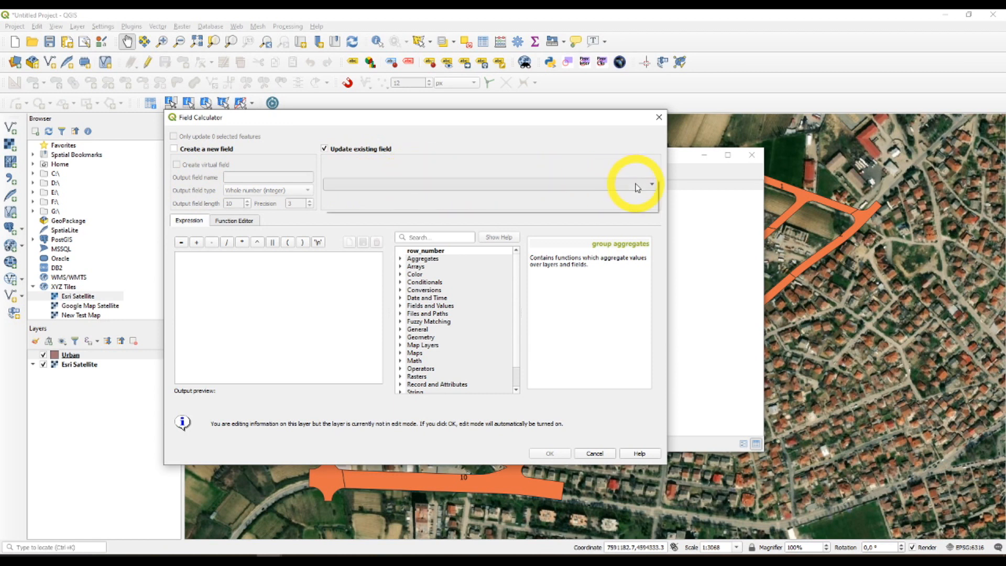
pyautogui.moveTo(624, 161)
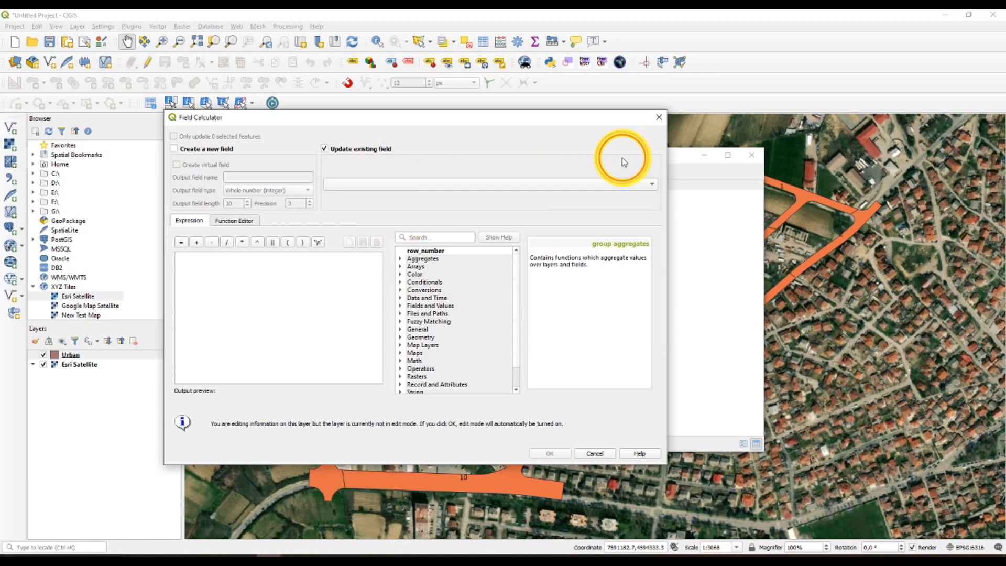
pyautogui.click(174, 148)
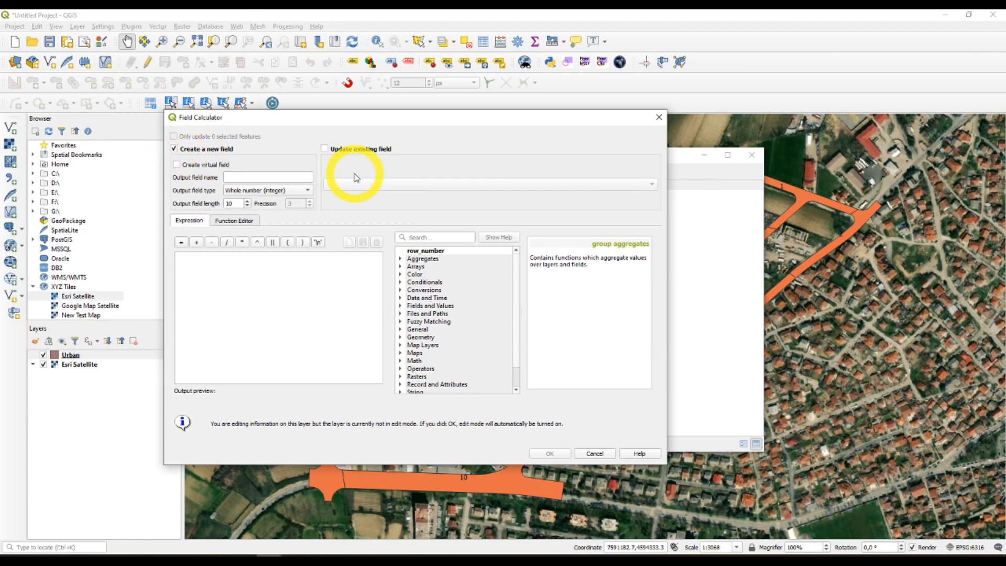
pyautogui.moveTo(186, 170)
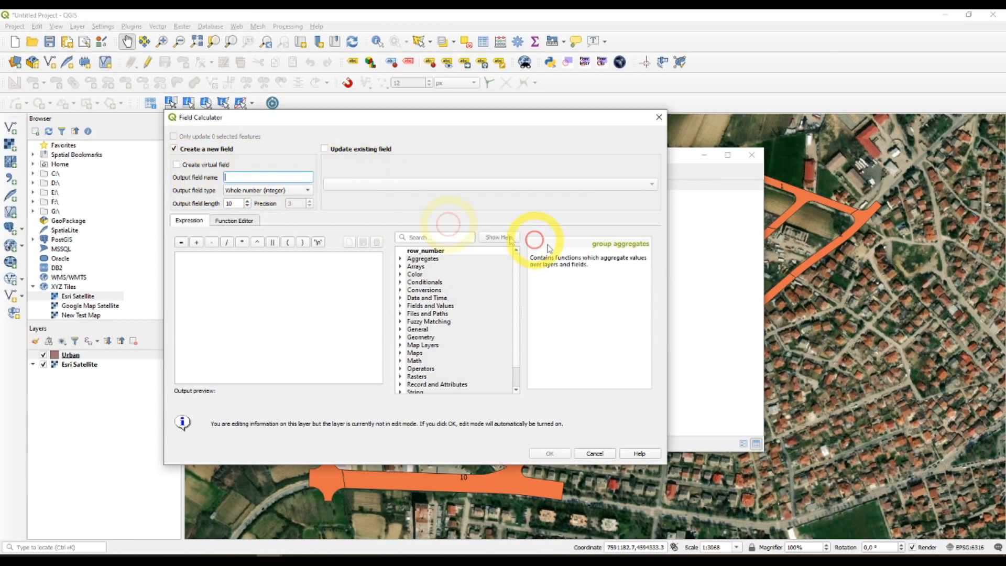
pyautogui.write('A')
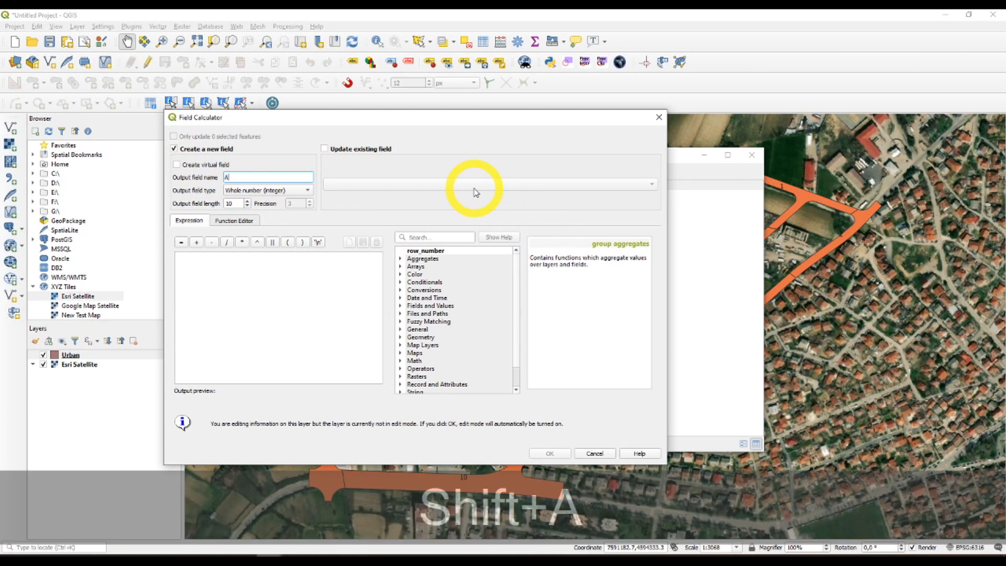
pyautogui.write('REA')
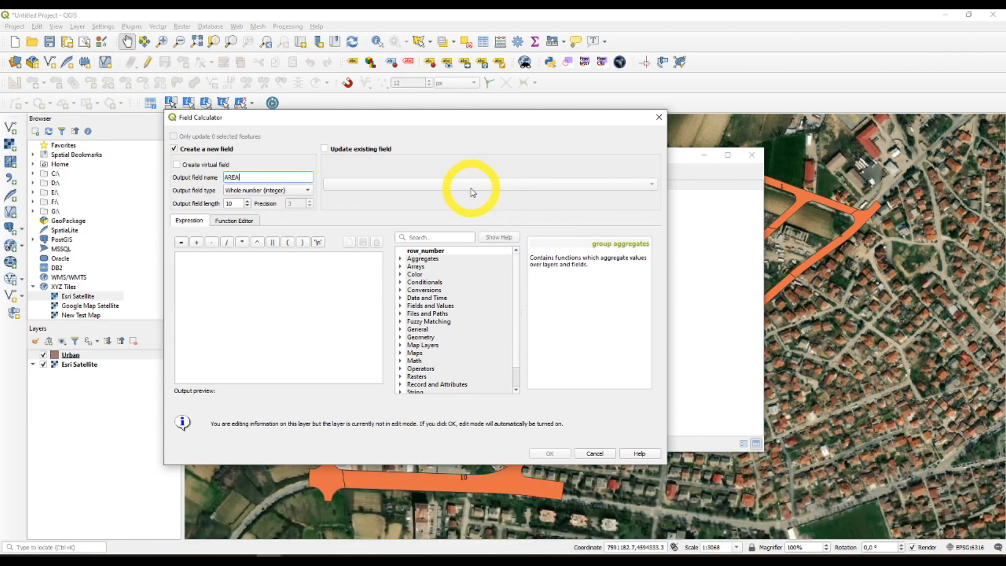
pyautogui.moveTo(180, 195)
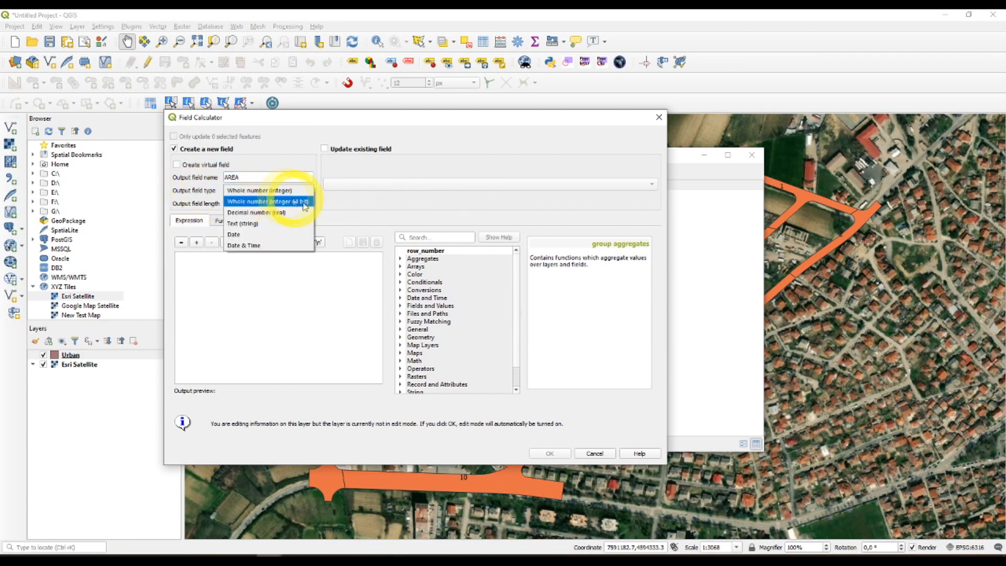
pyautogui.click(255, 212)
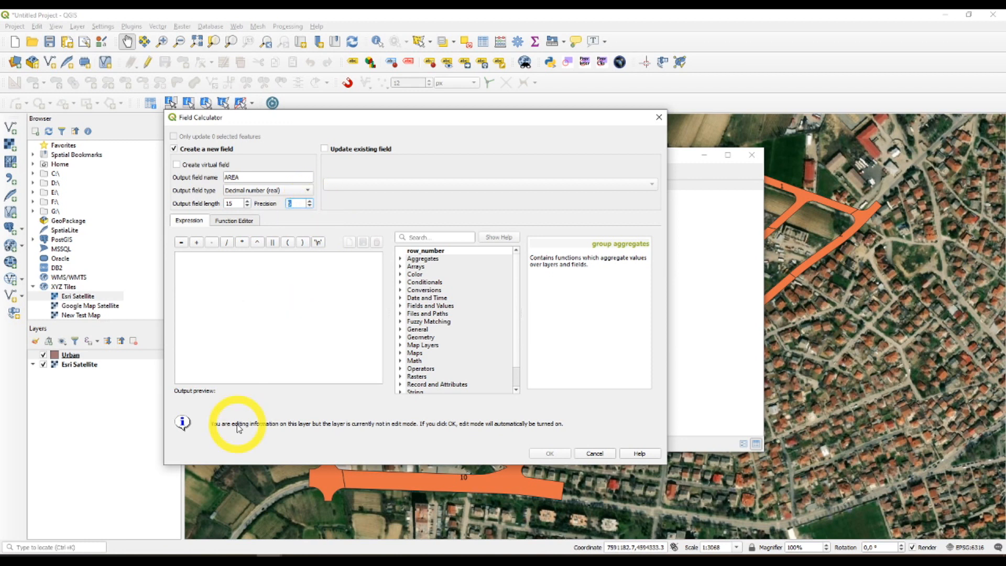
pyautogui.moveTo(466, 261)
pyautogui.write('5')
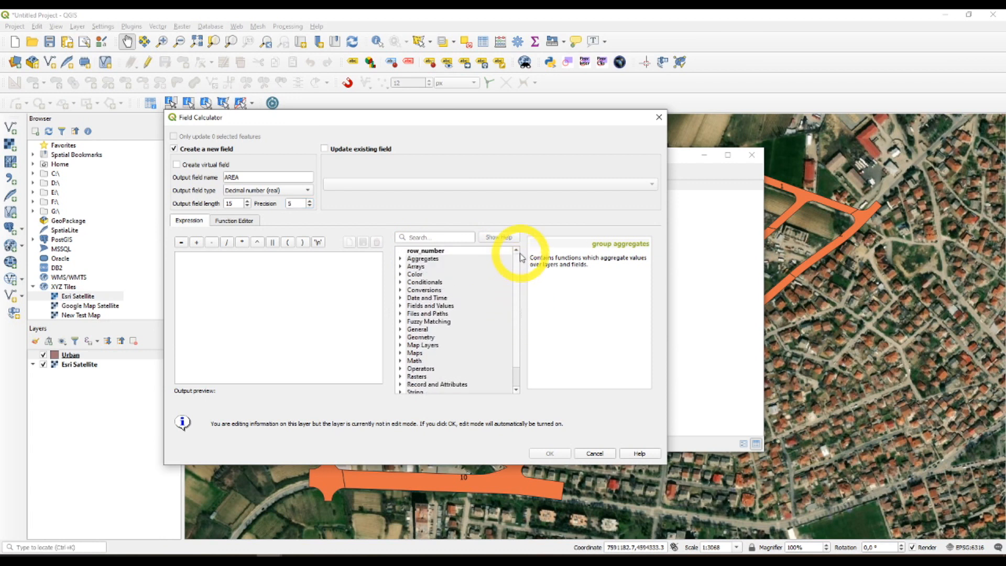
pyautogui.moveTo(449, 360)
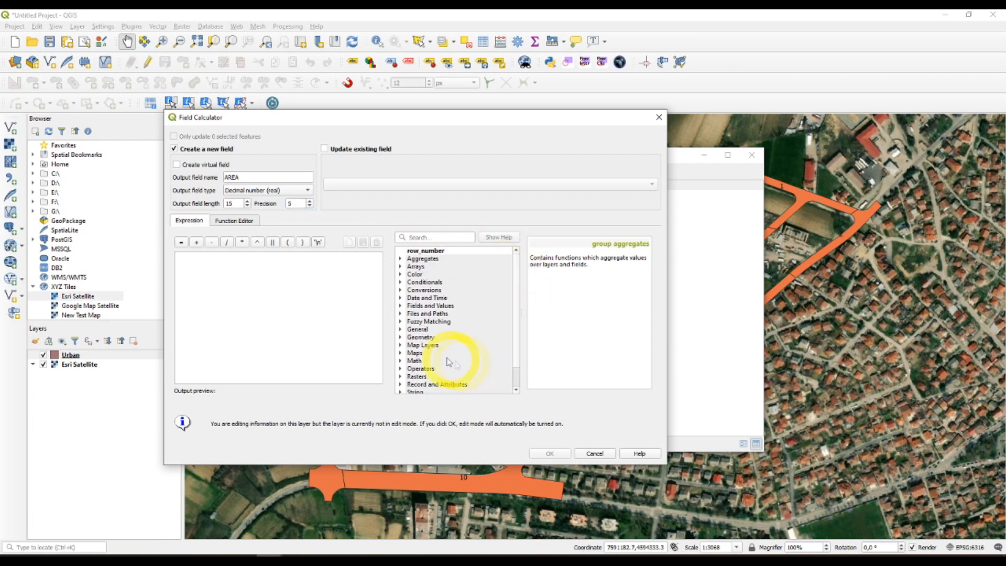
pyautogui.click(401, 337)
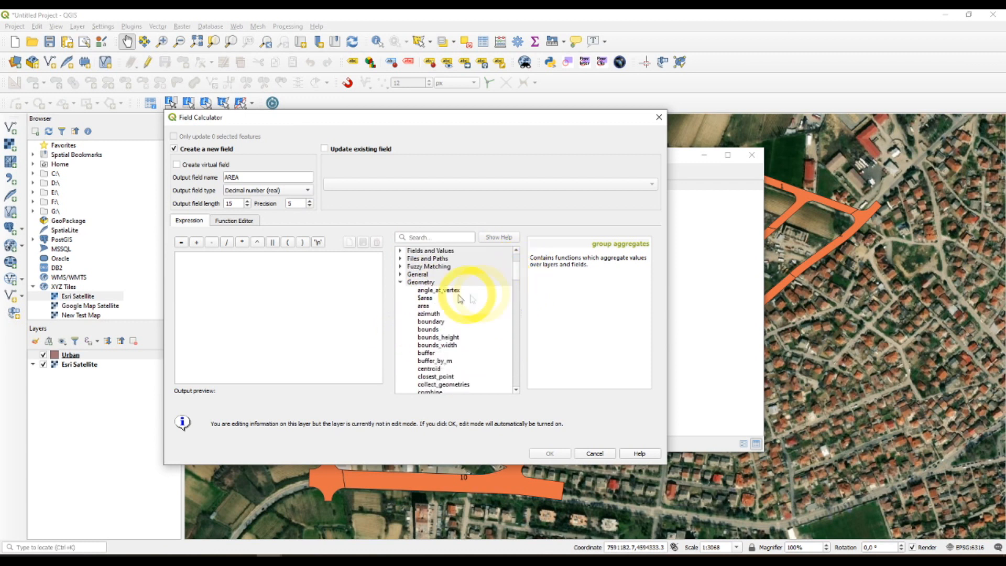
# - Insert the $area geometry function as the expression, previewing 3796.57
pyautogui.click(425, 297)
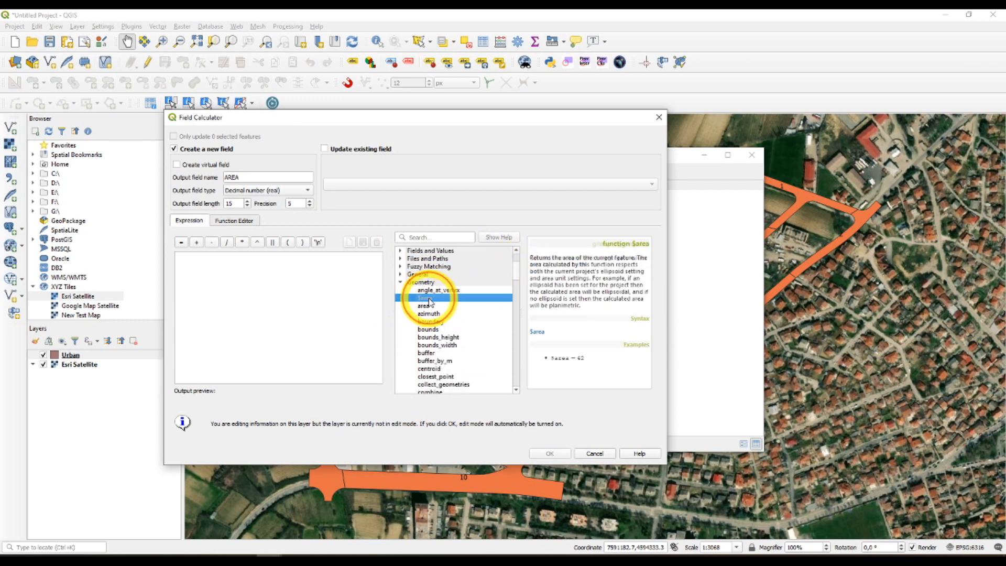
pyautogui.doubleClick(424, 298)
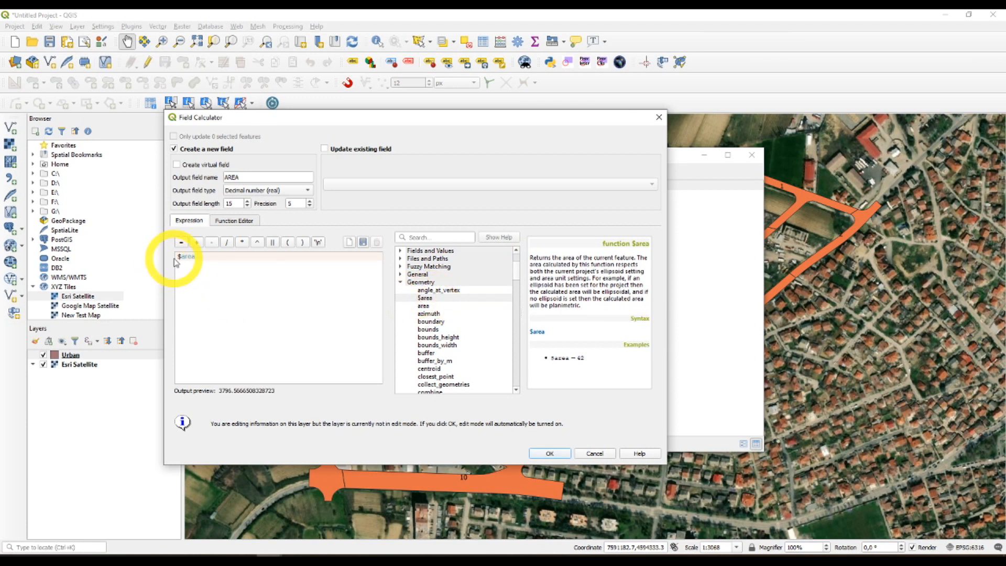
pyautogui.moveTo(536, 262)
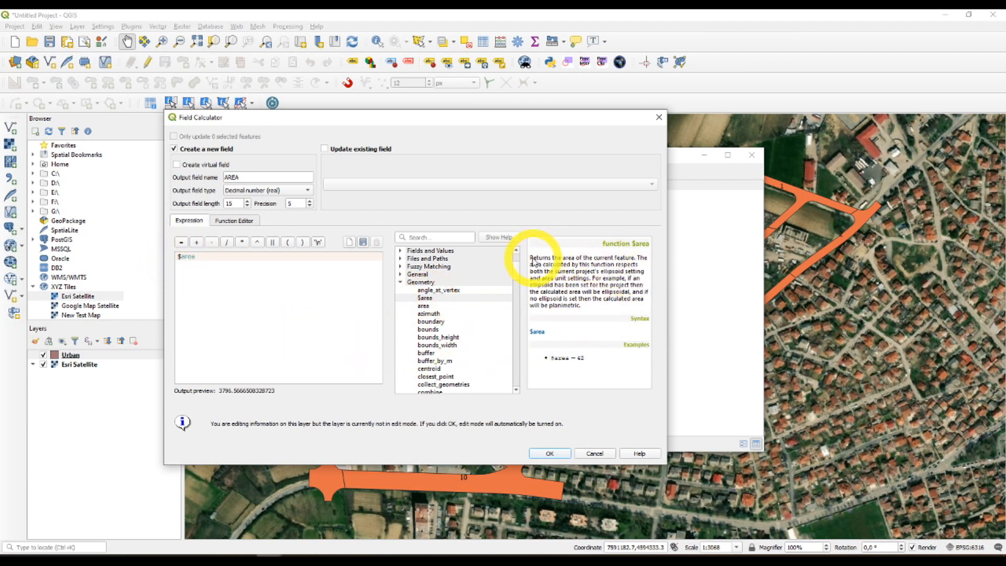
pyautogui.moveTo(578, 263)
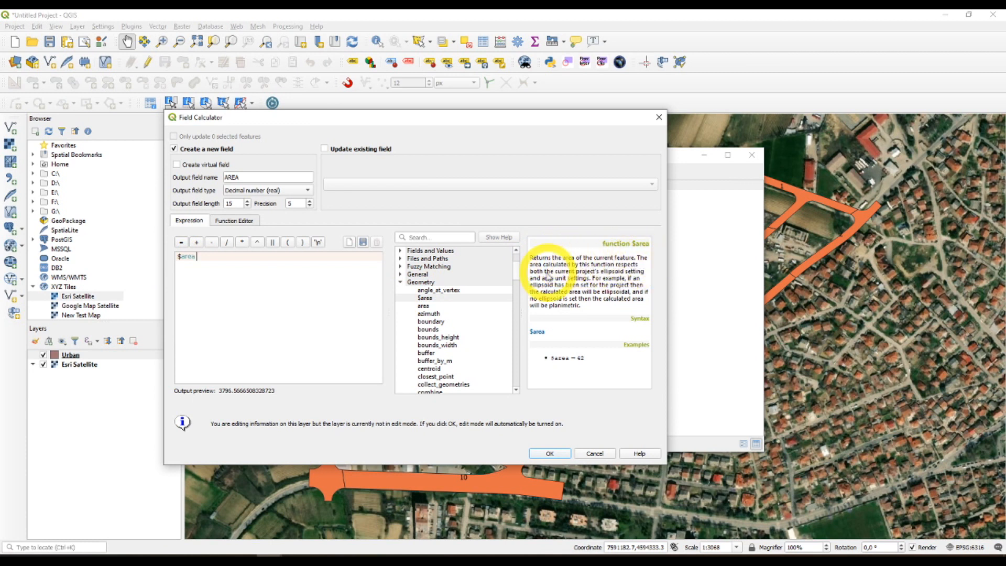
pyautogui.moveTo(548, 277)
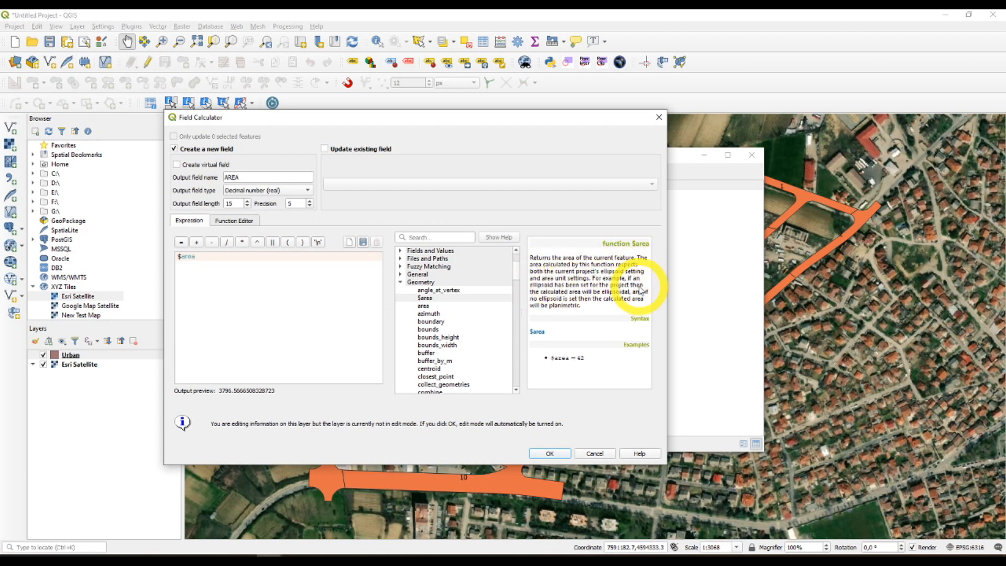
pyautogui.moveTo(645, 481)
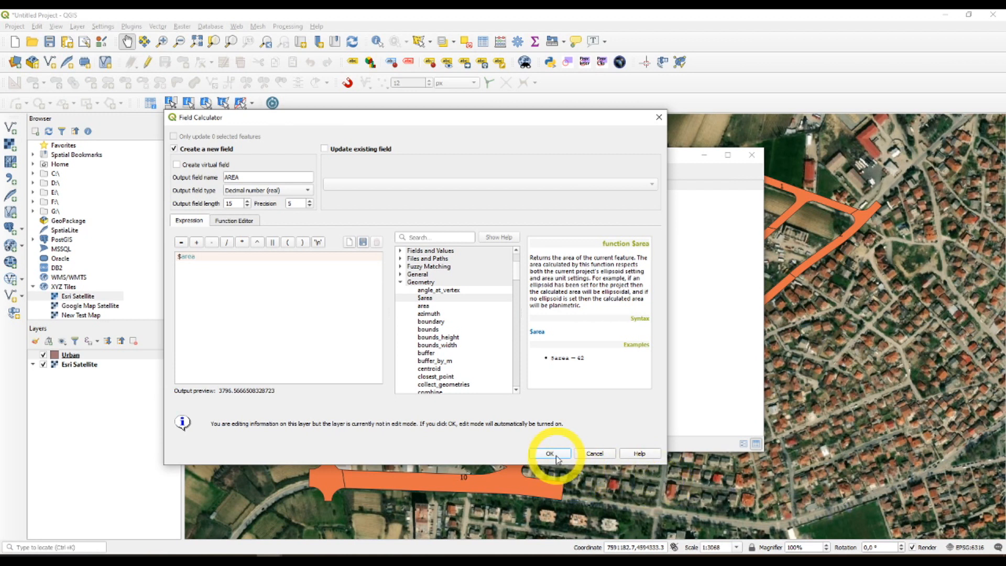
pyautogui.scroll(-3)
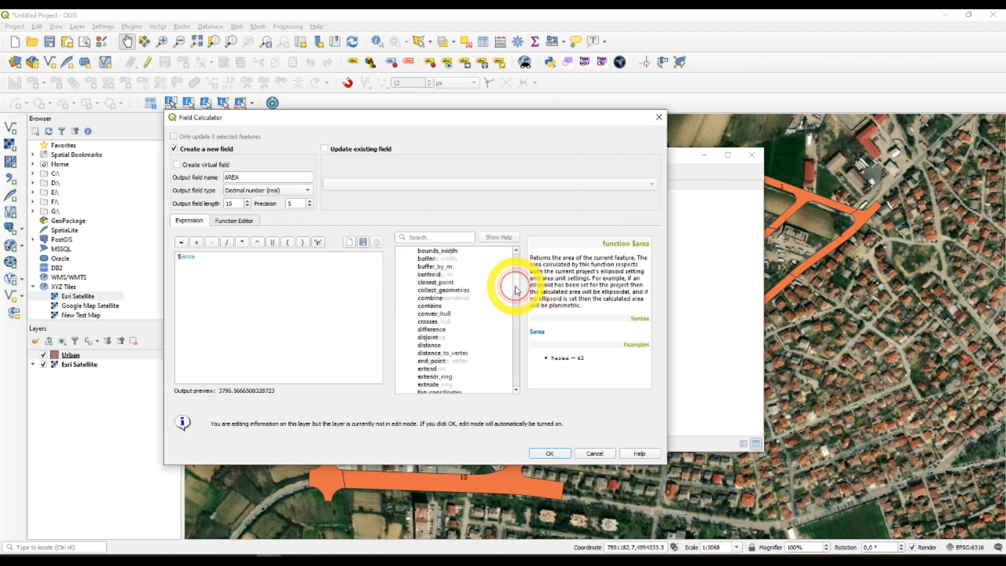
pyautogui.scroll(-3)
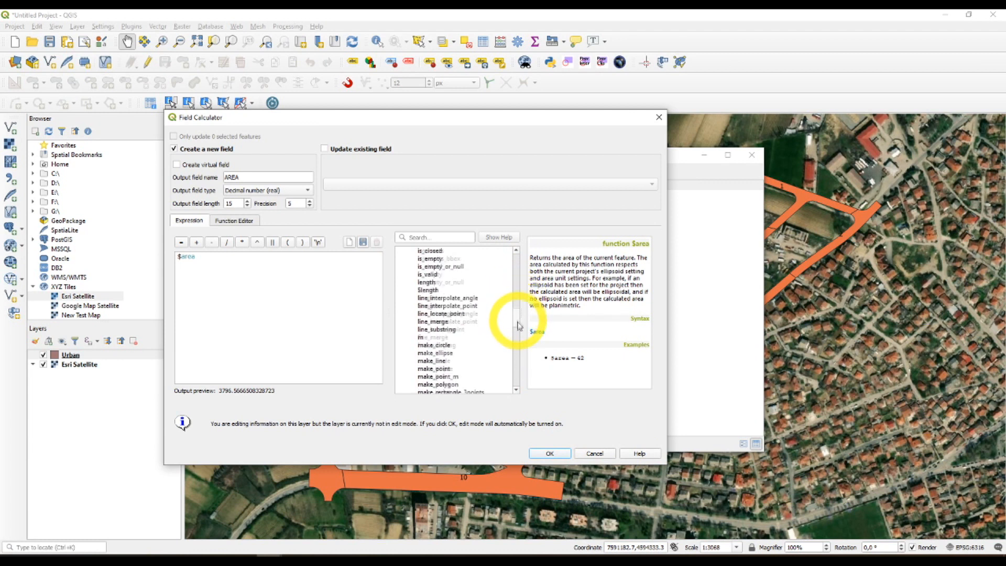
pyautogui.scroll(-3)
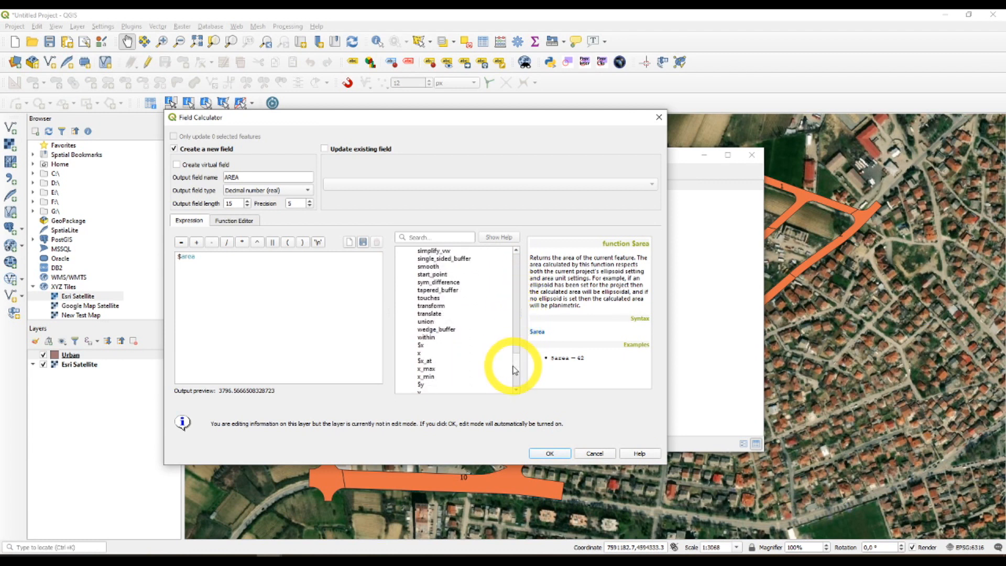
pyautogui.scroll(3)
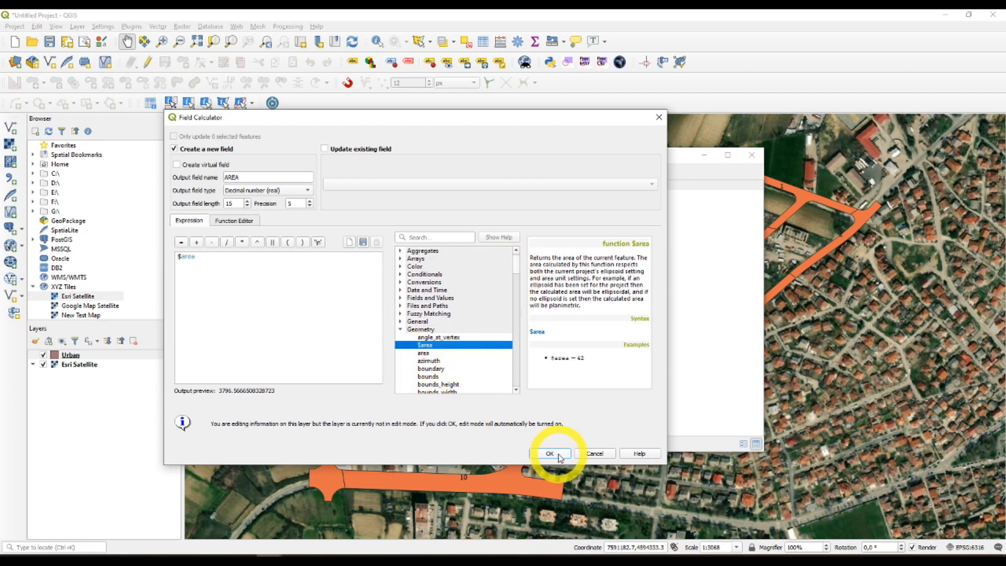
# - Run the calculation and review the AREA values, e.g. 3796.56665, in the table
pyautogui.click(549, 453)
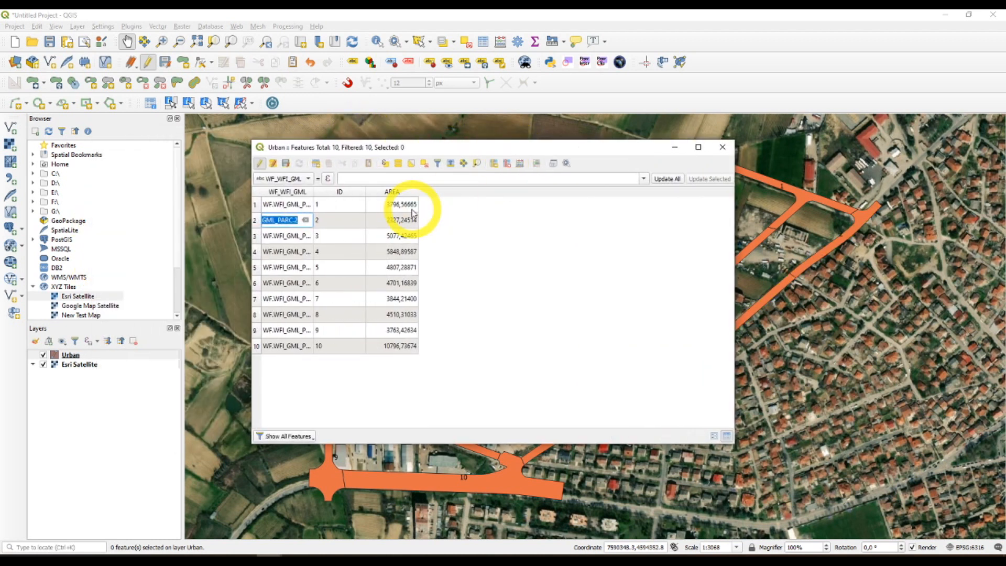
pyautogui.doubleClick(391, 314)
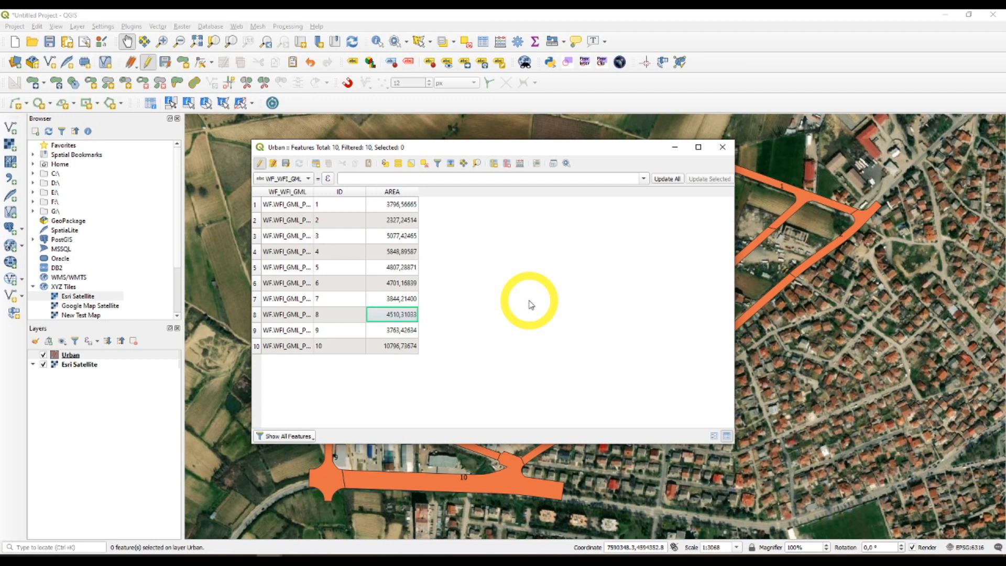
pyautogui.moveTo(291, 162)
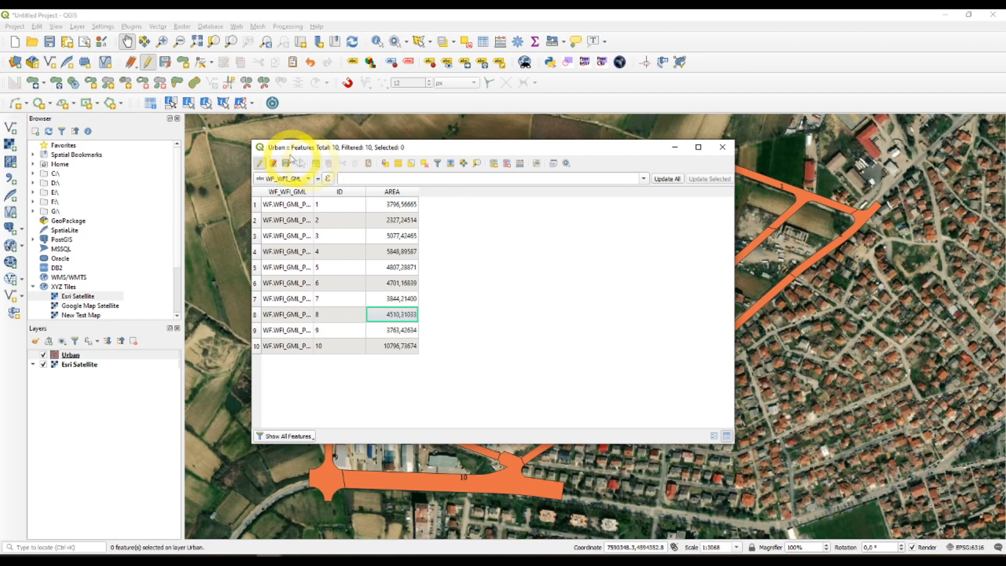
# - Toggle off editing on the Urban layer to bring up the save prompt
pyautogui.click(272, 163)
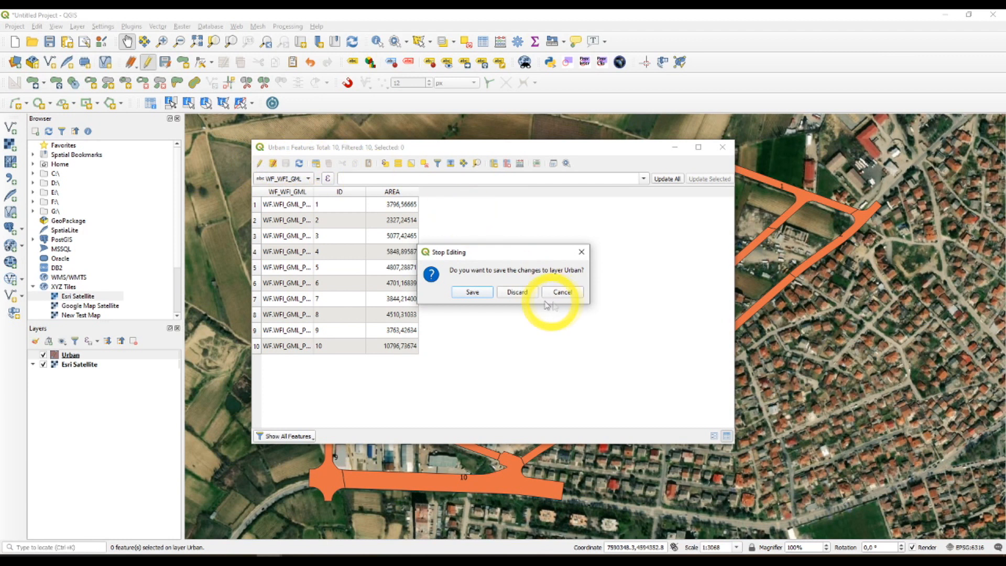
pyautogui.moveTo(571, 276)
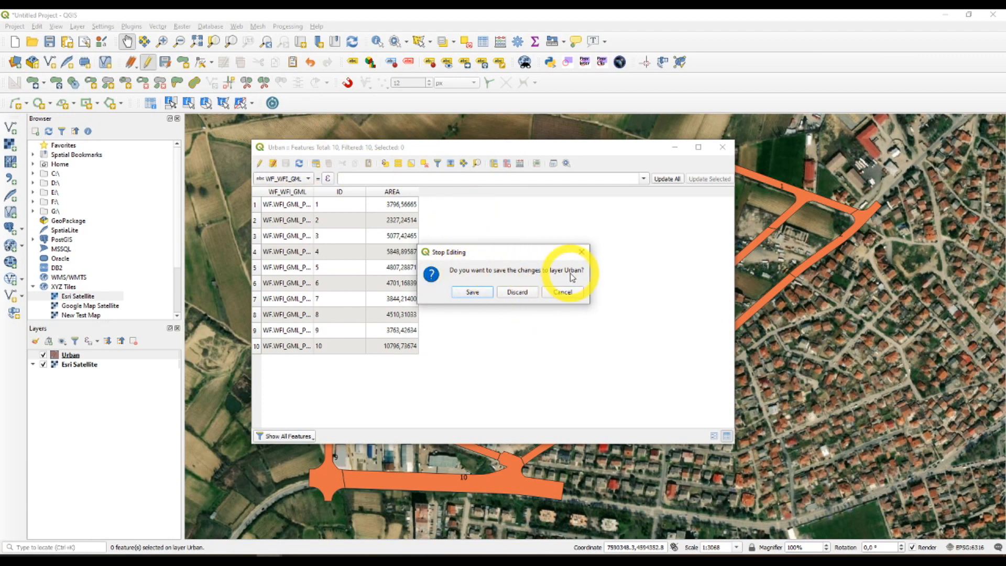
pyautogui.moveTo(472, 292)
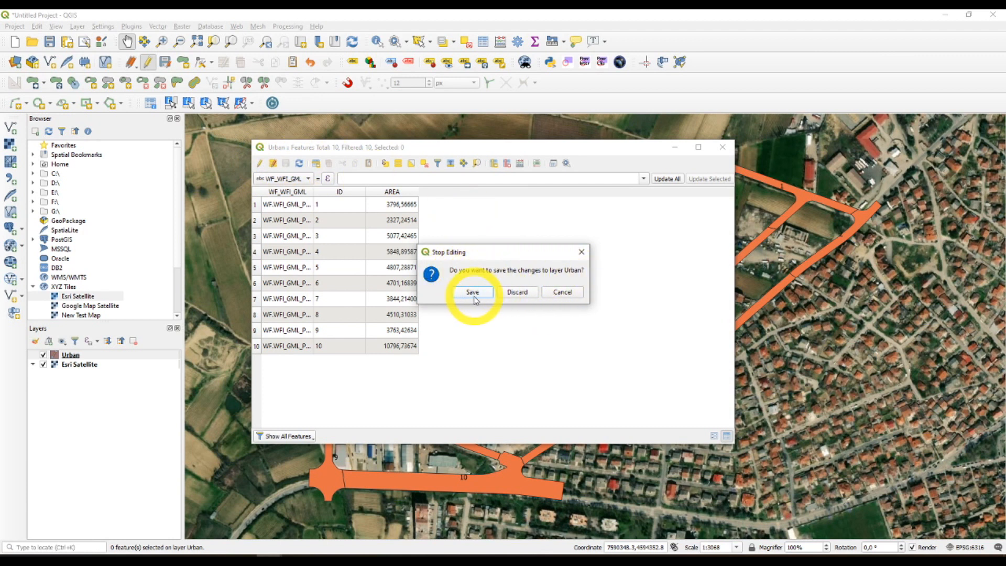